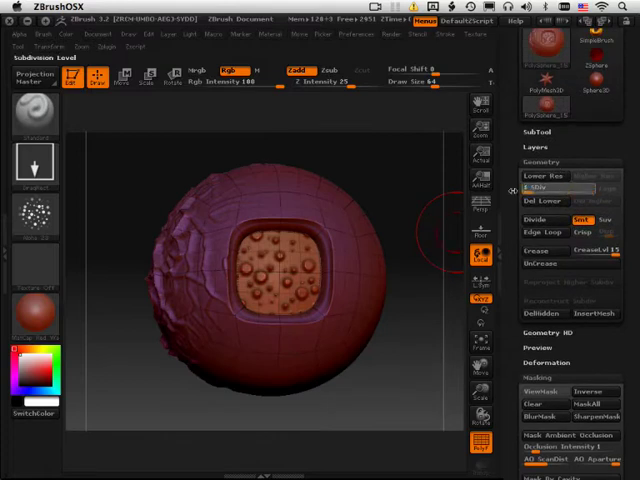
Lower the sculpted PolySphere's resolution to subdivision level 1 in Tool > Geometry.
click(538, 174)
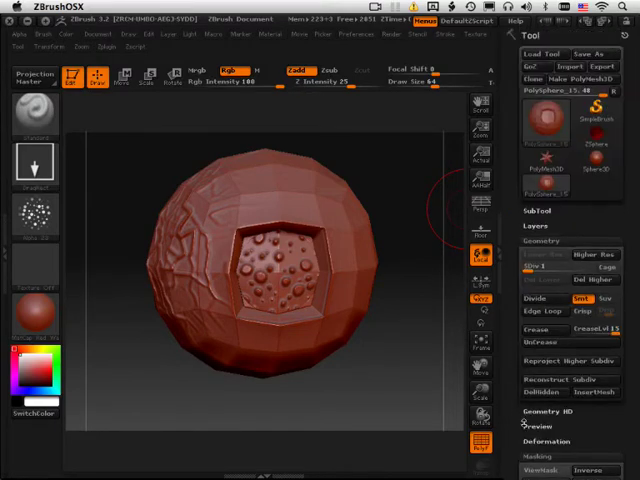
mouse_move(530, 66)
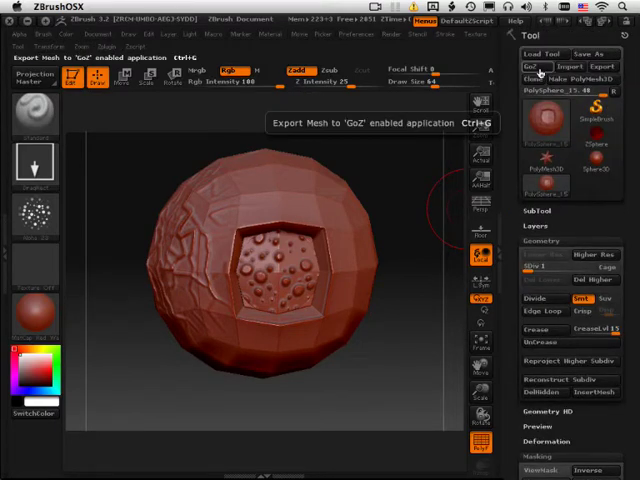
Send the low-resolution sphere to Maya through GoZ.
click(534, 66)
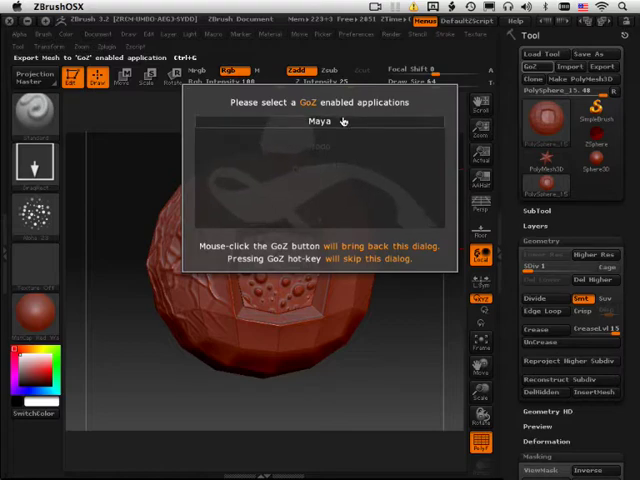
click(320, 122)
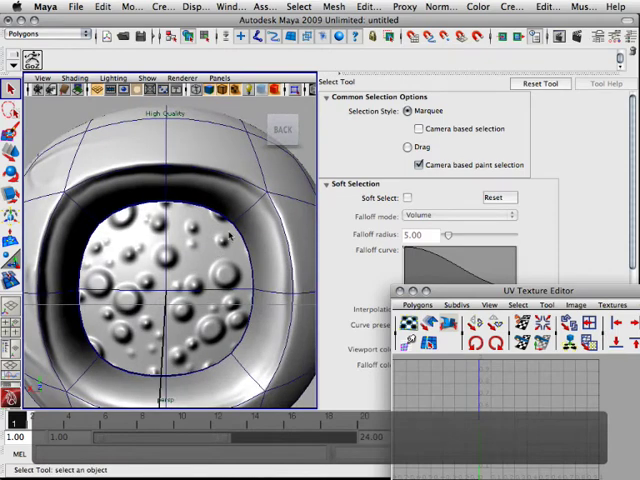
Select the imported PolySphere_151 mesh in Maya's perspective viewport.
click(170, 230)
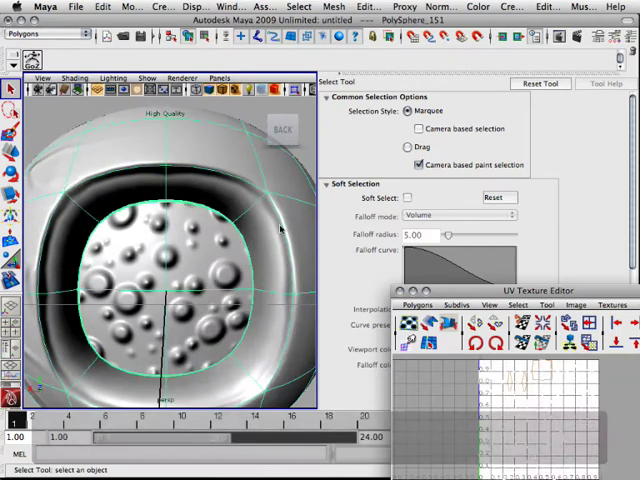
Activate the Merge Edge Tool and pick a border edge around the sunken panel.
click(370, 7)
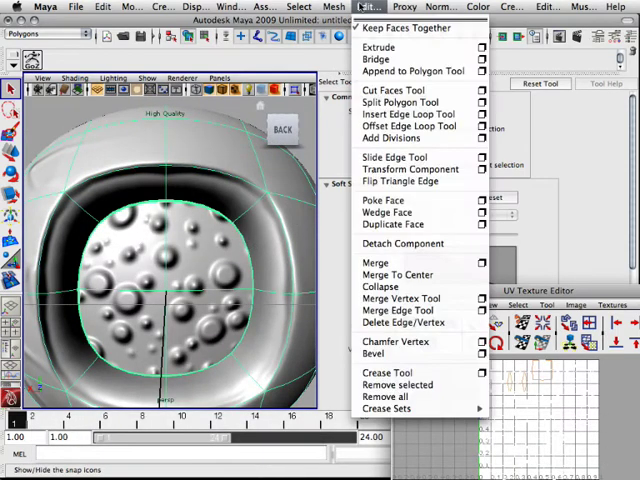
mouse_move(400, 322)
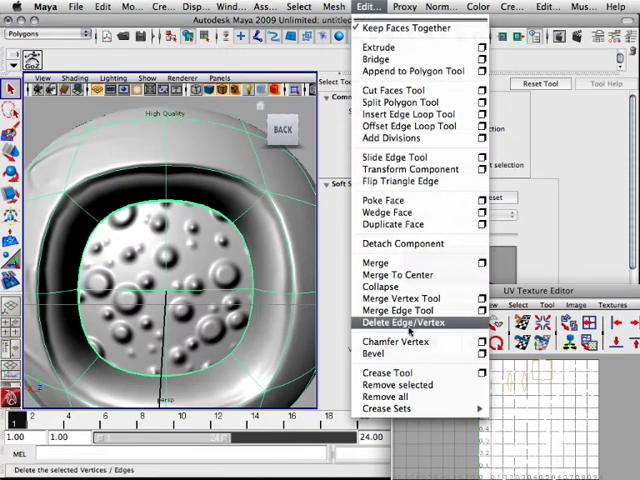
click(397, 310)
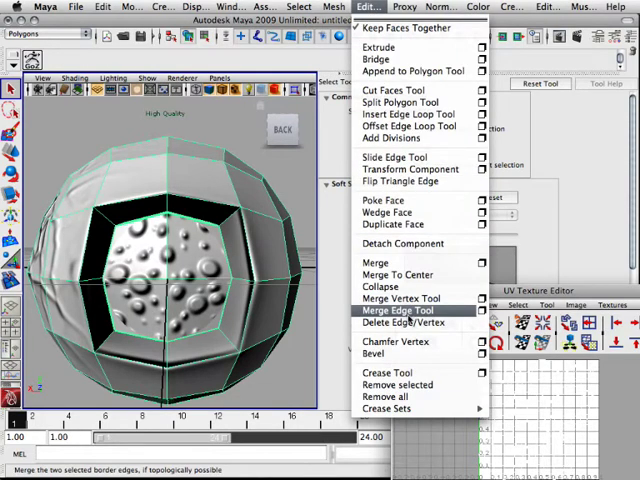
click(397, 310)
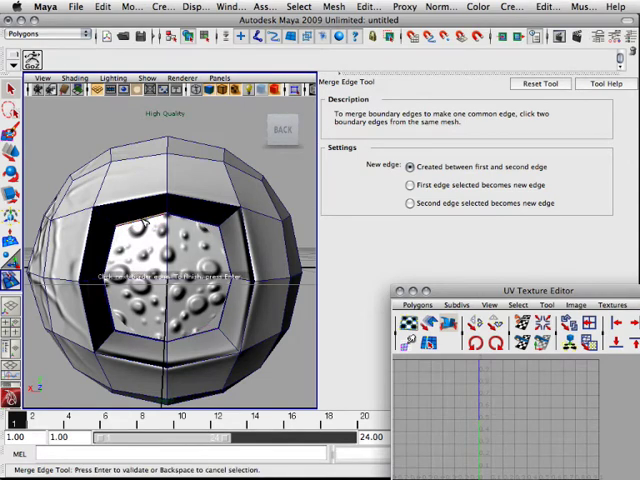
click(140, 220)
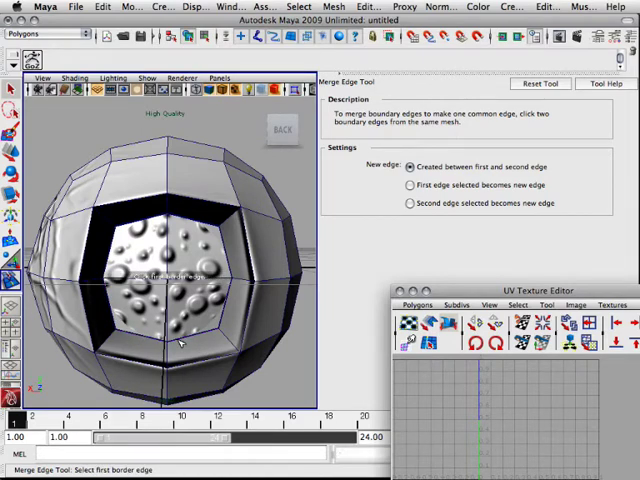
mouse_move(230, 310)
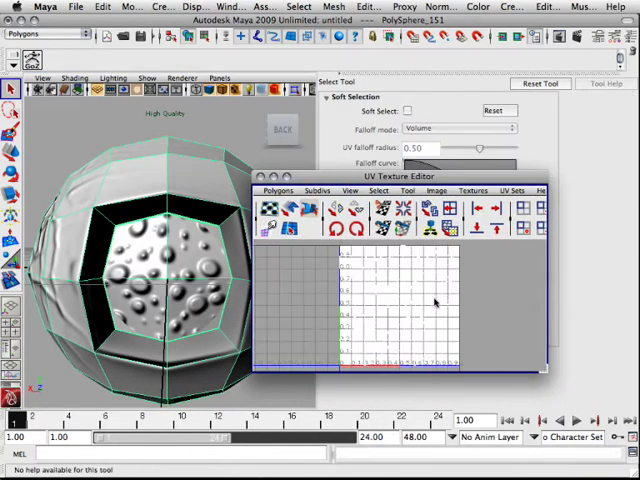
Right-click in the enlarged UV Texture Editor to inspect the sphere's UVs.
right_click(435, 300)
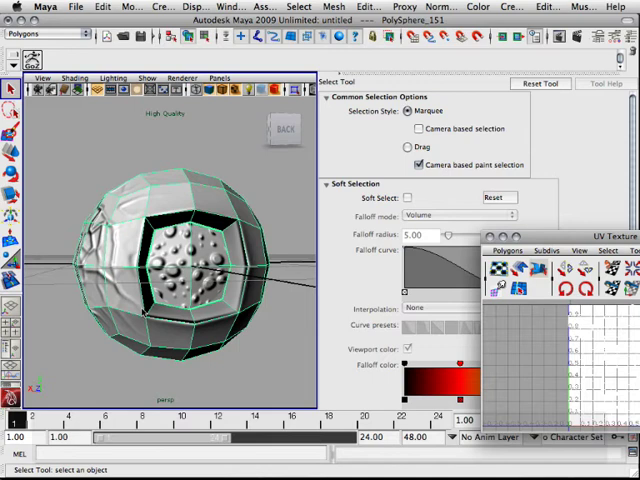
mouse_move(140, 312)
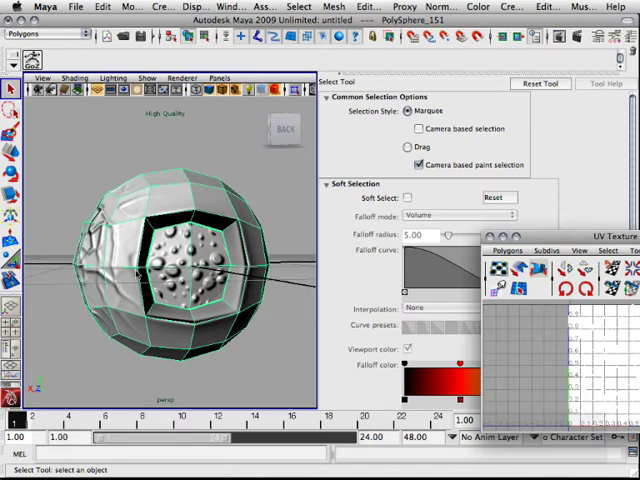